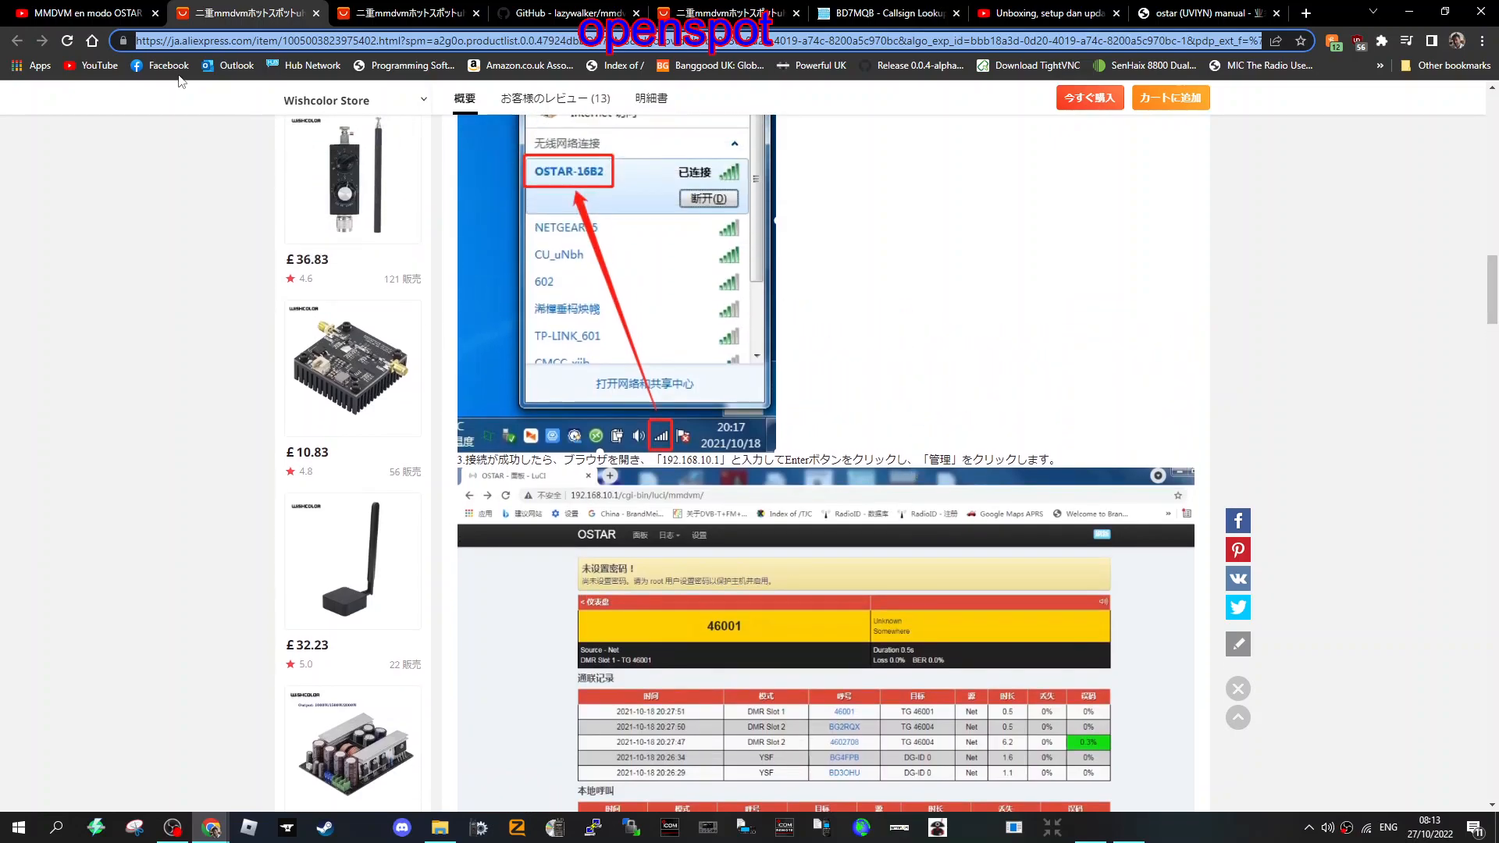
Step: View the OSTAR MMDVM YouTube video, then the lazywalker/mmdvm-openwrt GitHub repository
{"action": "left_click", "coordinate": [78, 13]}
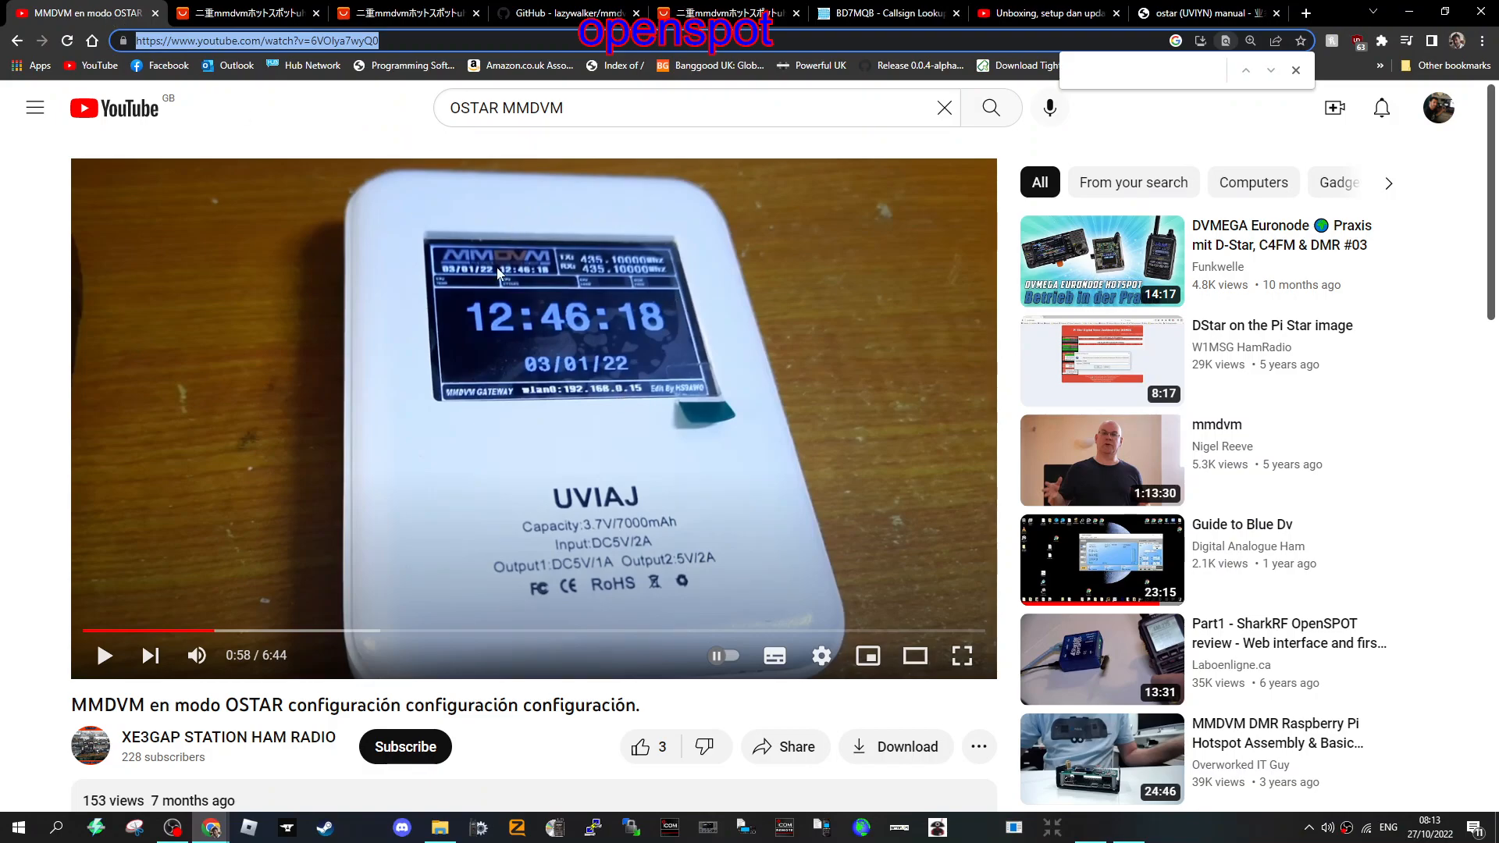
{"action": "left_click", "coordinate": [250, 12]}
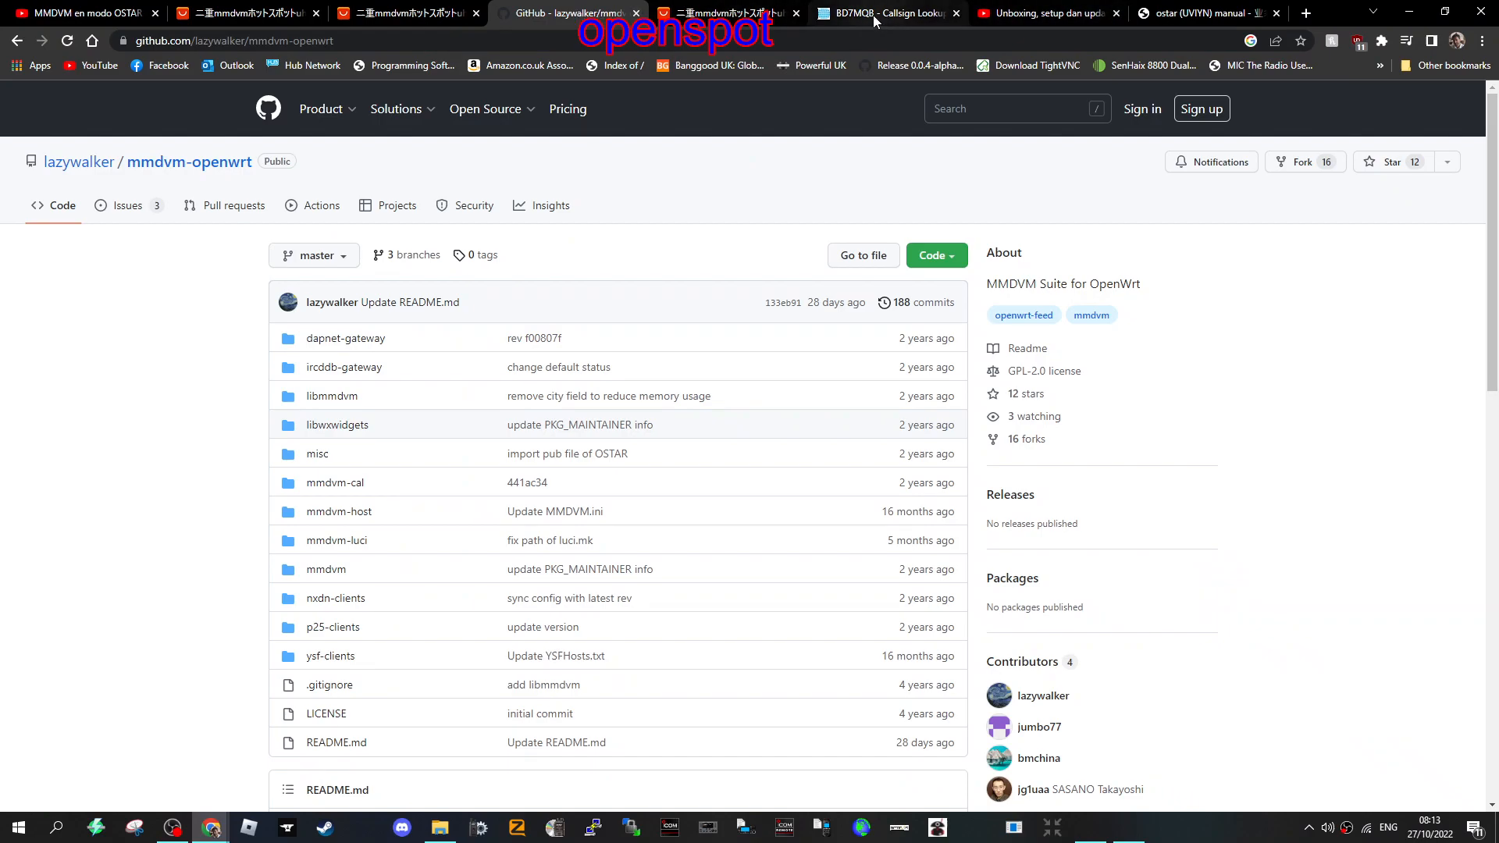
Step: Return to the Wishcolor listing and read its Mmdvm設定チュートリアル down to the OSTAR wifi step
{"action": "left_click", "coordinate": [729, 12]}
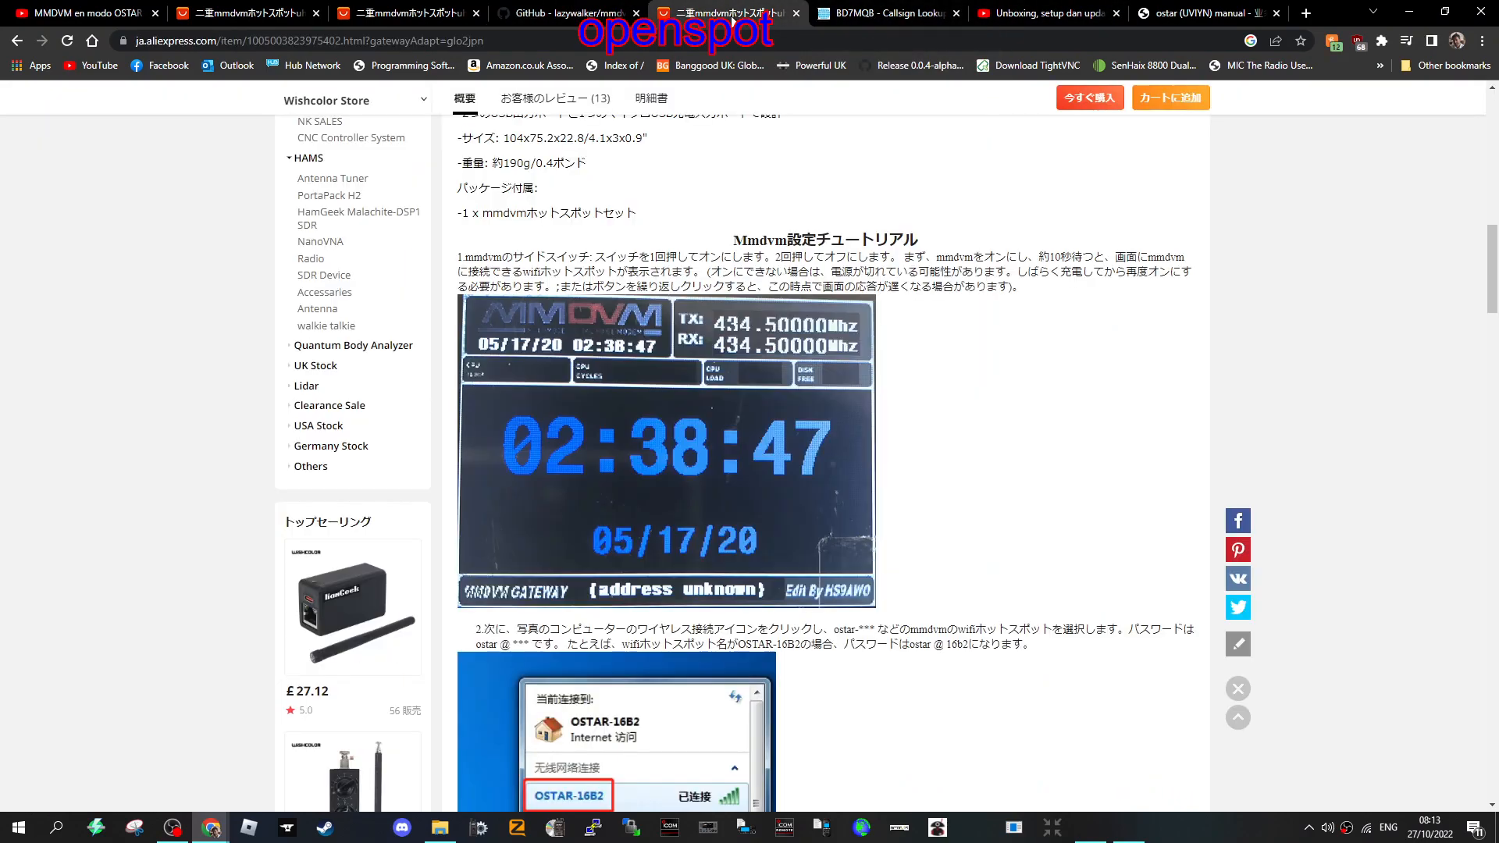
{"action": "scroll", "scroll_direction": "down", "scroll_amount": 3}
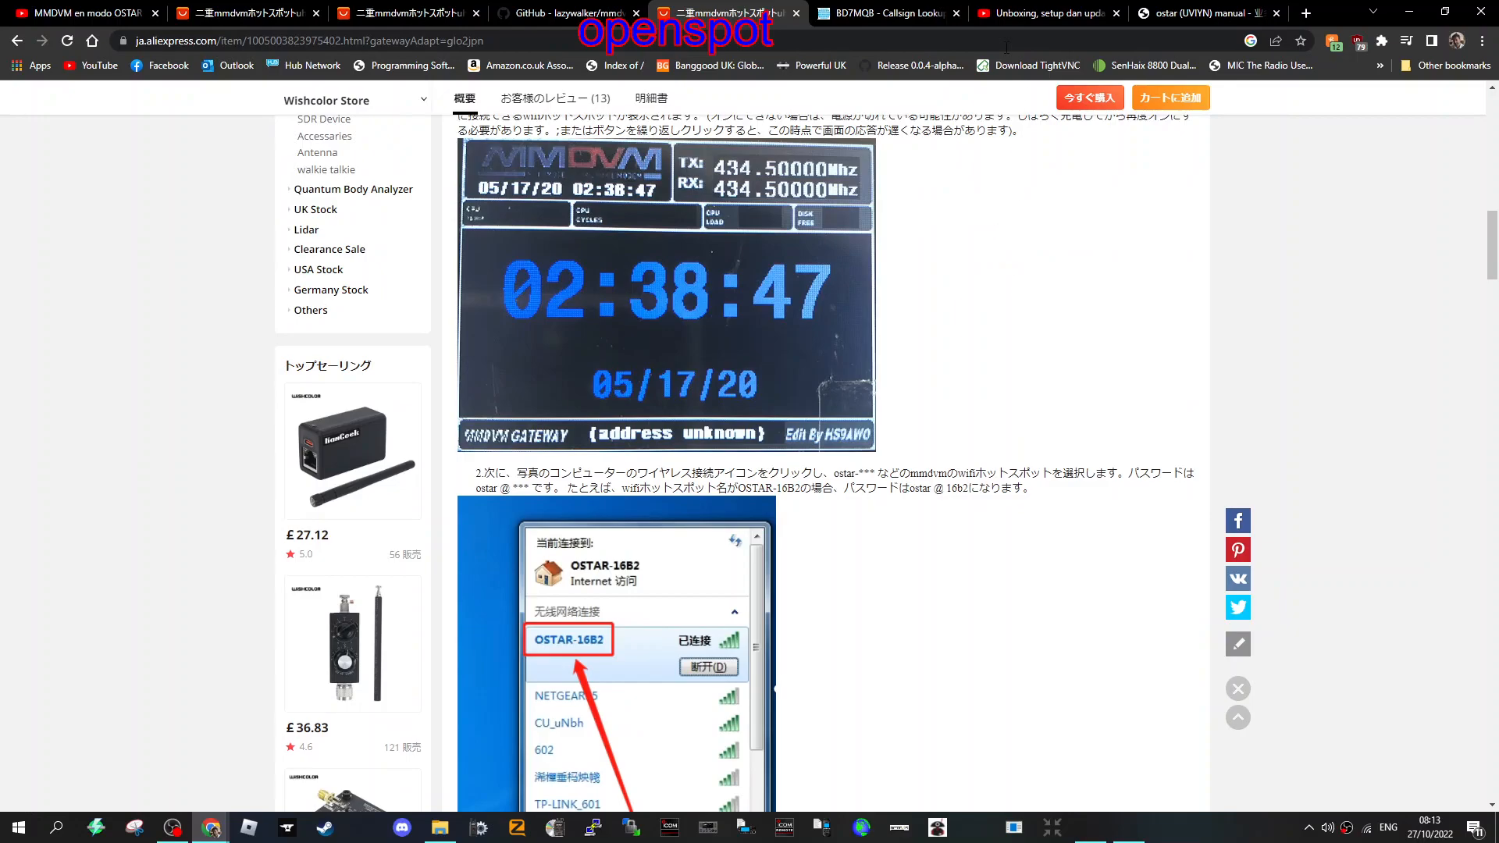
{"action": "mouse_move", "coordinate": [86, 12]}
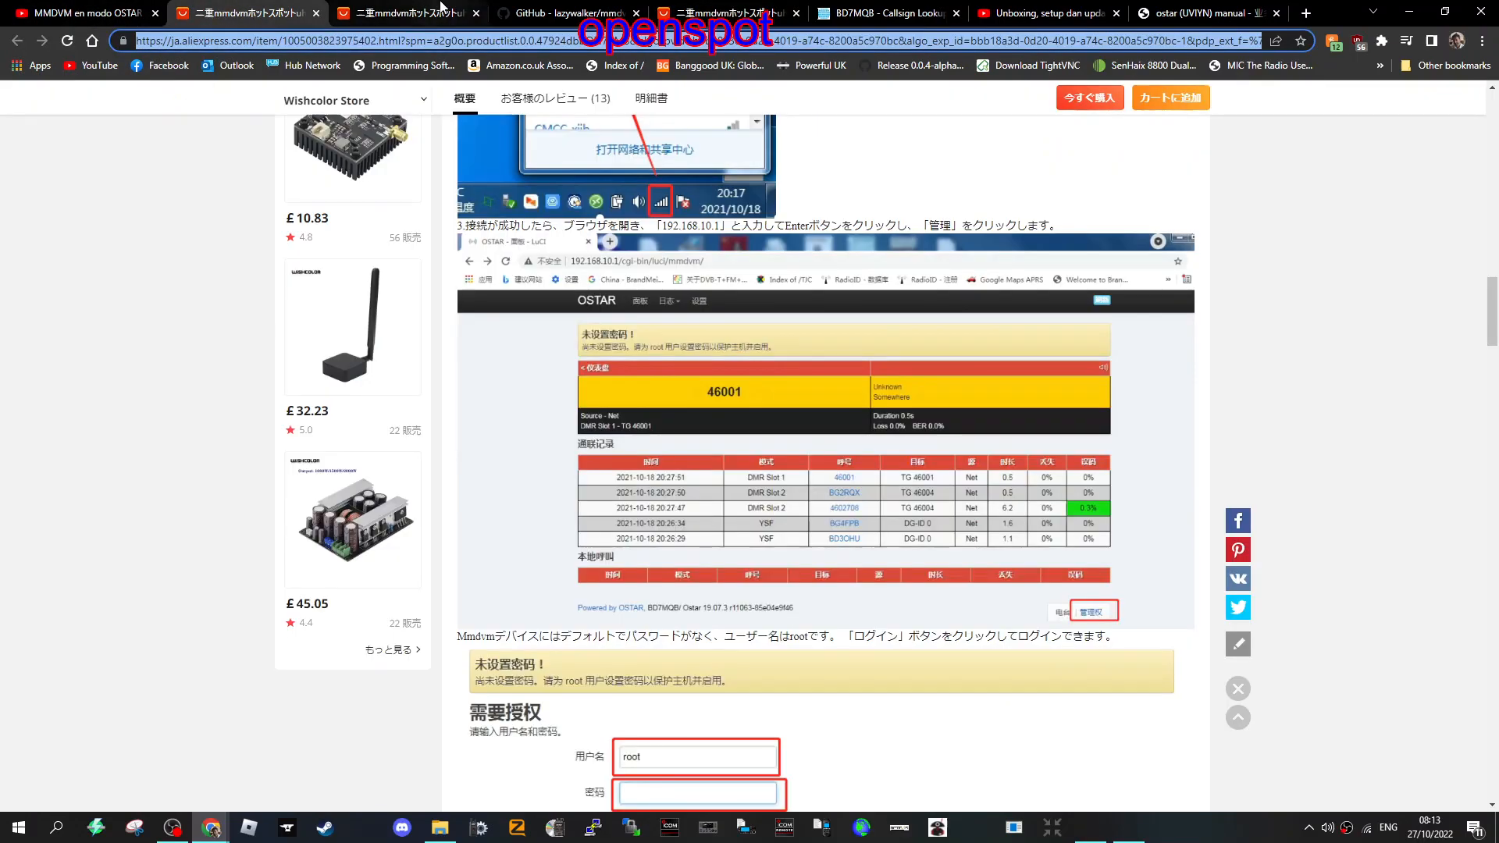
Step: Read the ostar (UVIYN) manual's wifi credentials note, update commands and user comments
{"action": "left_click", "coordinate": [1214, 12]}
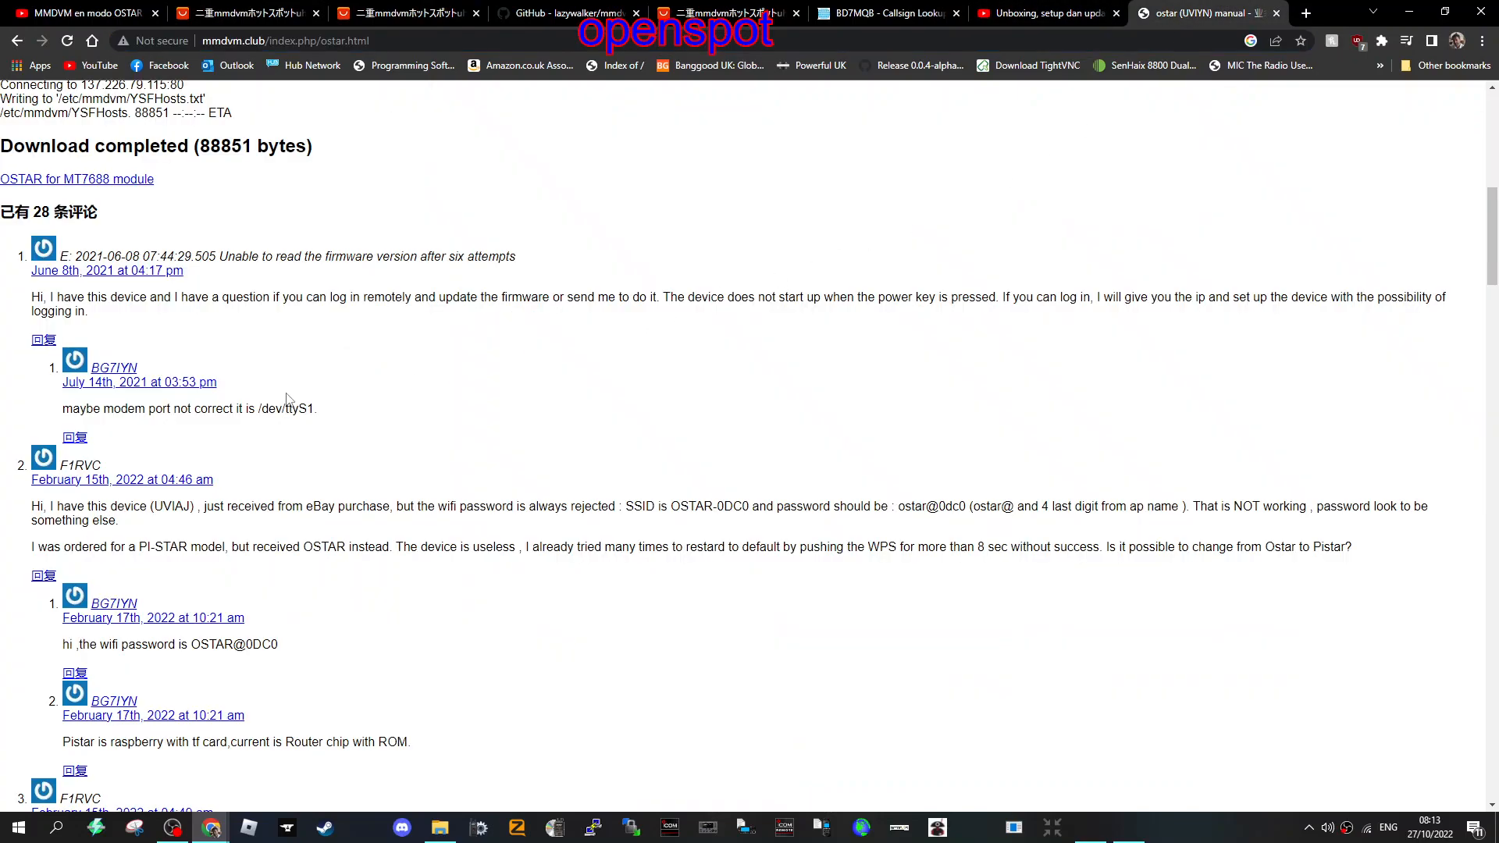
{"action": "mouse_move", "coordinate": [44, 575]}
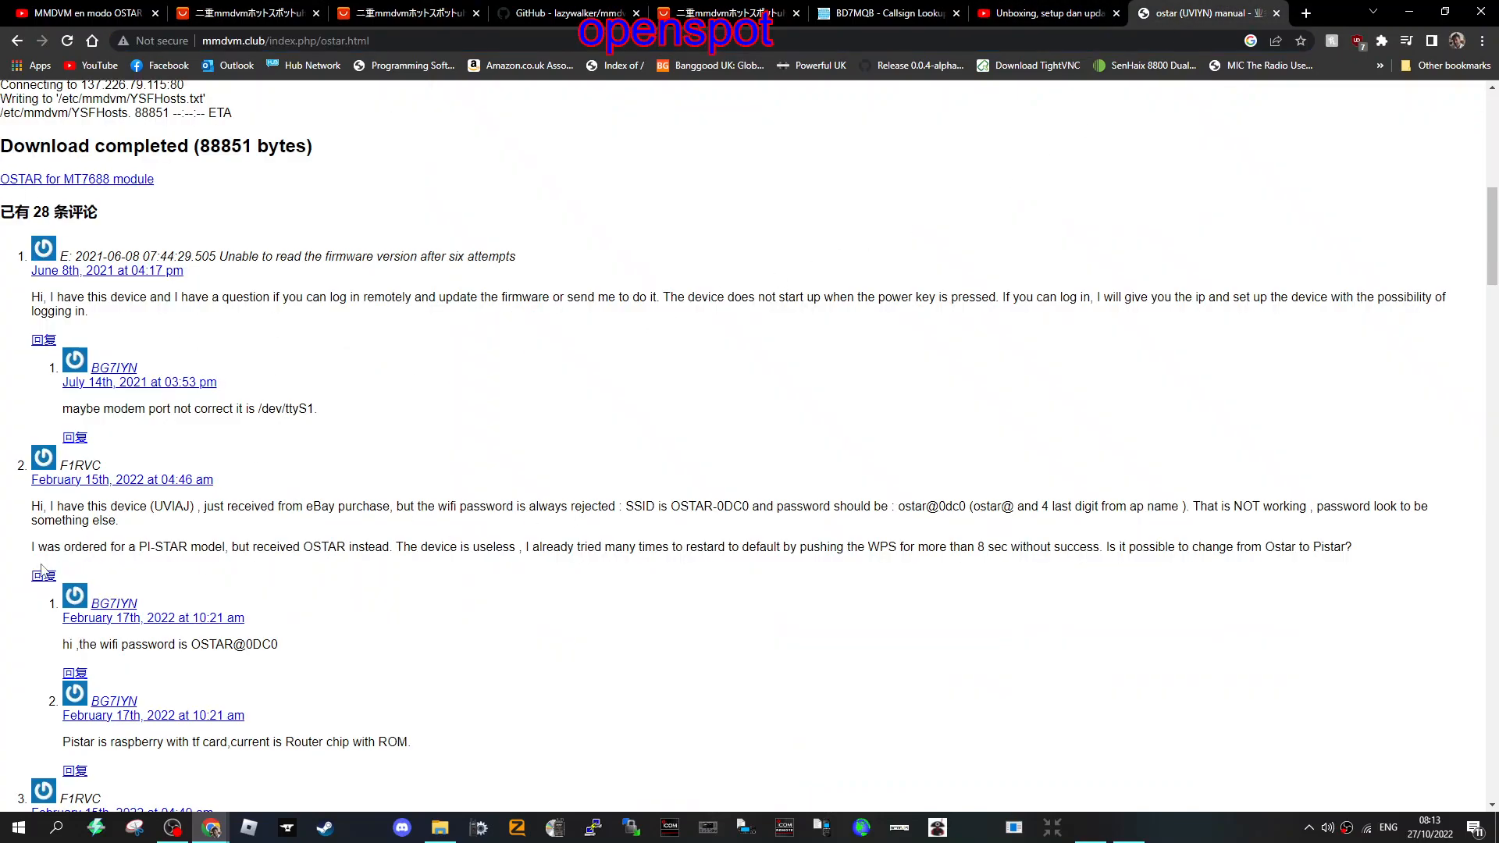
{"action": "mouse_move", "coordinate": [259, 568]}
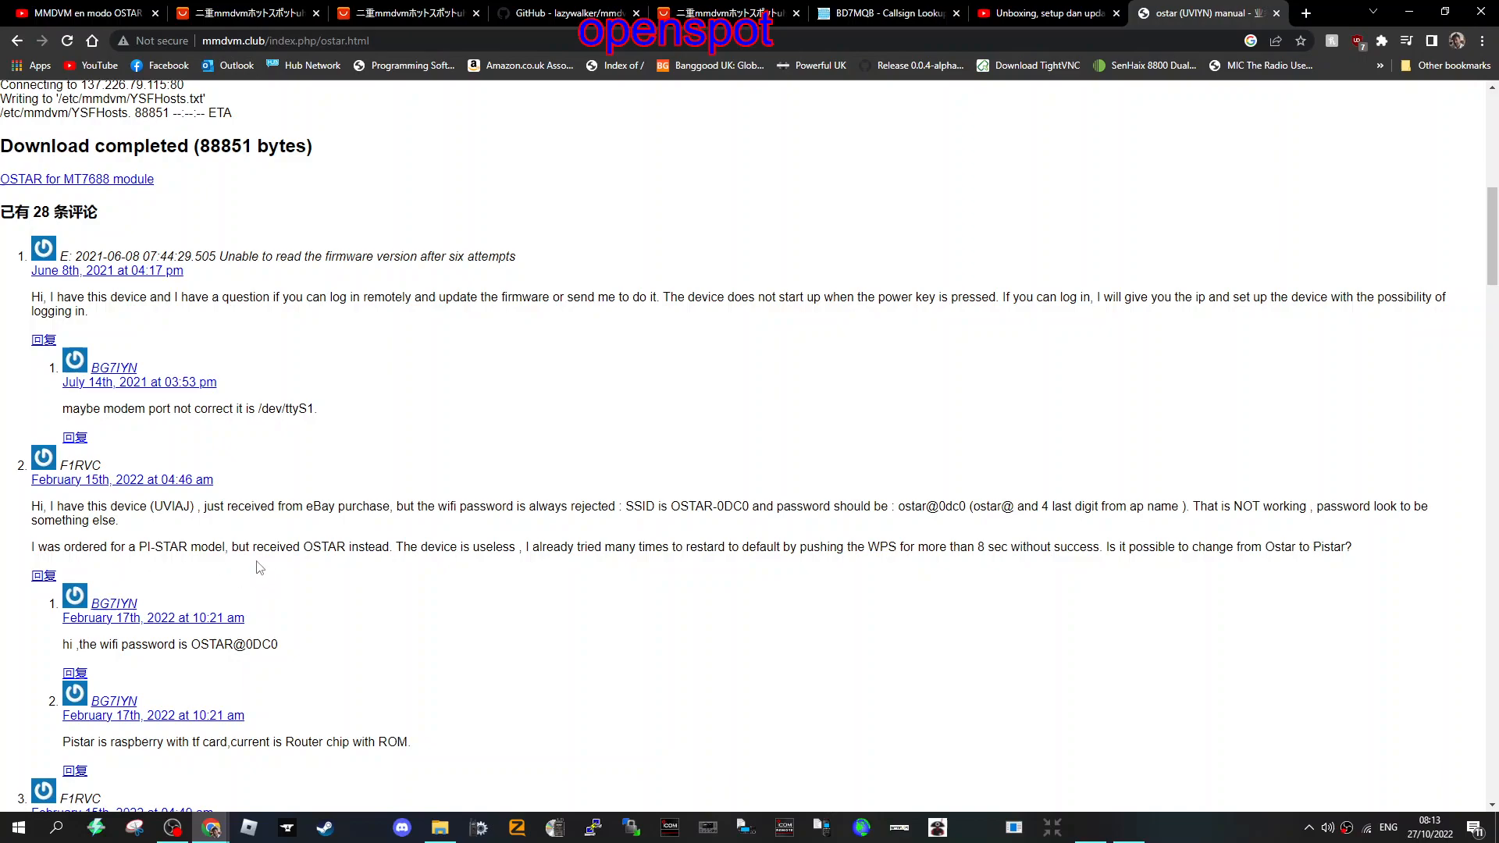
{"action": "scroll", "scroll_direction": "down", "scroll_amount": 3}
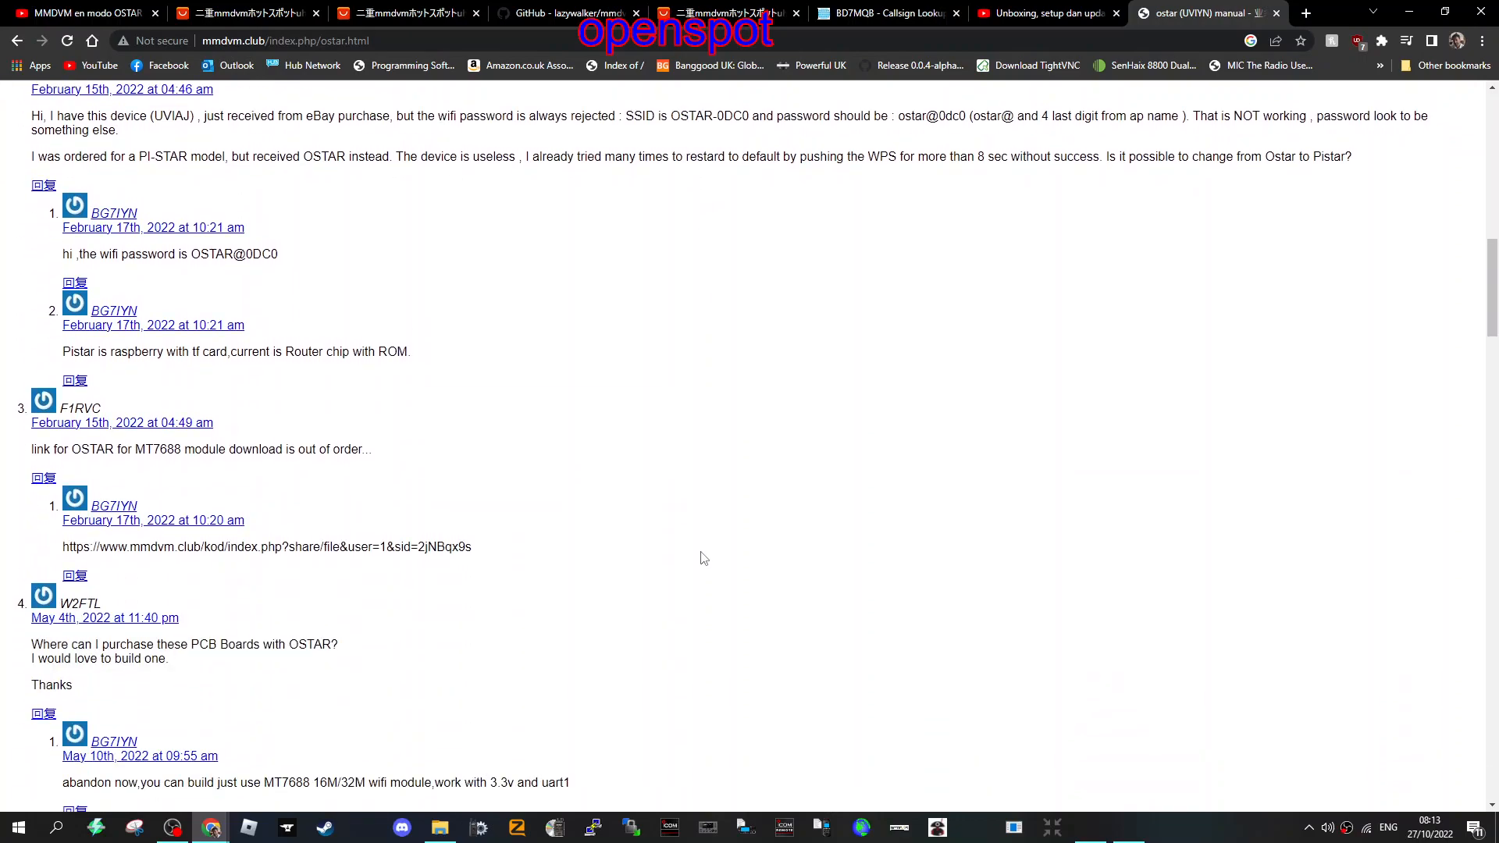
{"action": "scroll", "scroll_direction": "down", "scroll_amount": 3}
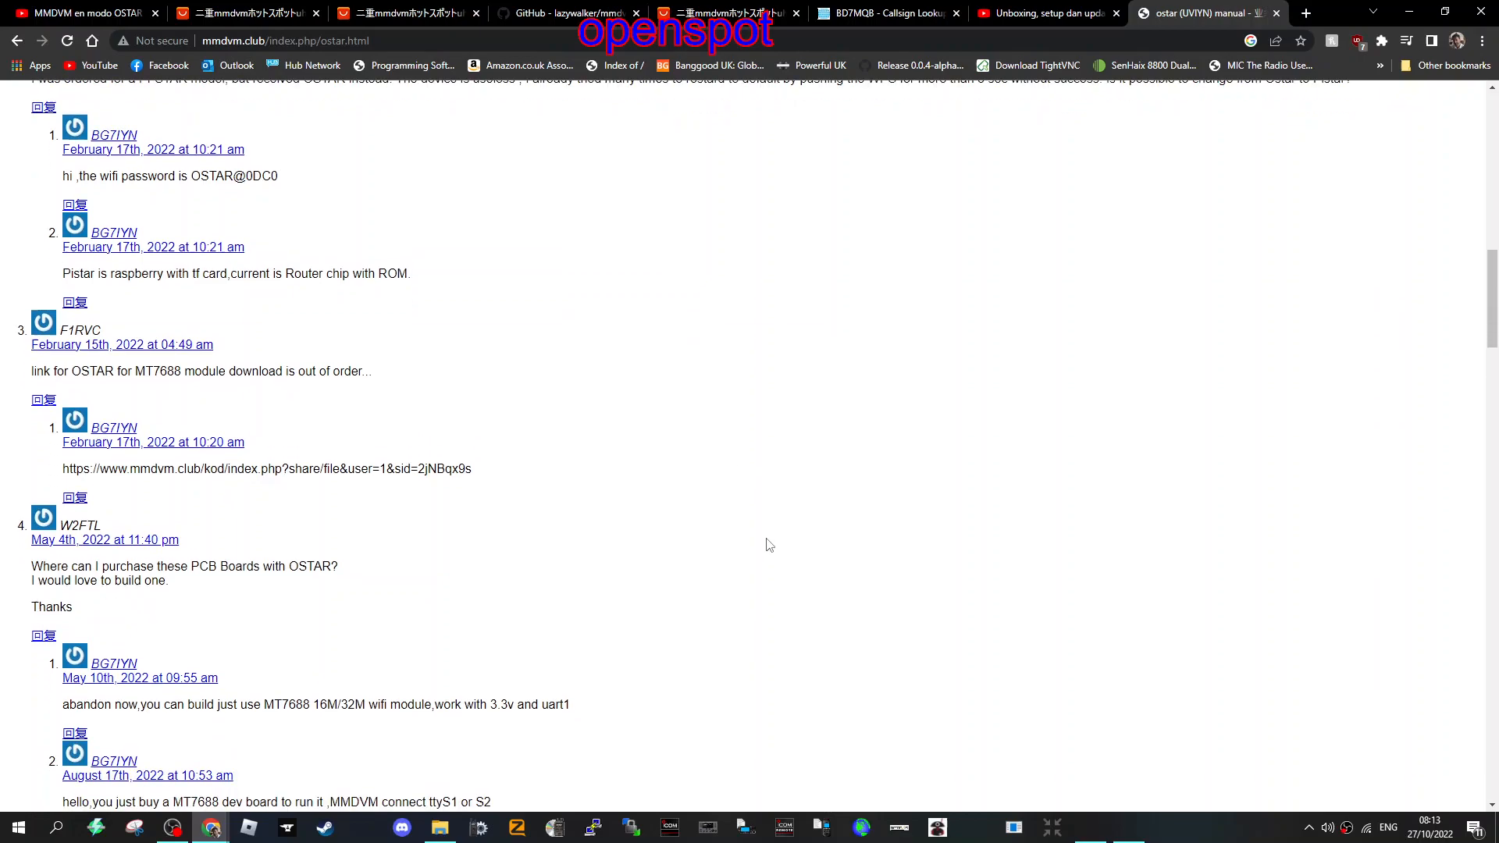
{"action": "scroll", "scroll_direction": "up", "scroll_amount": 3}
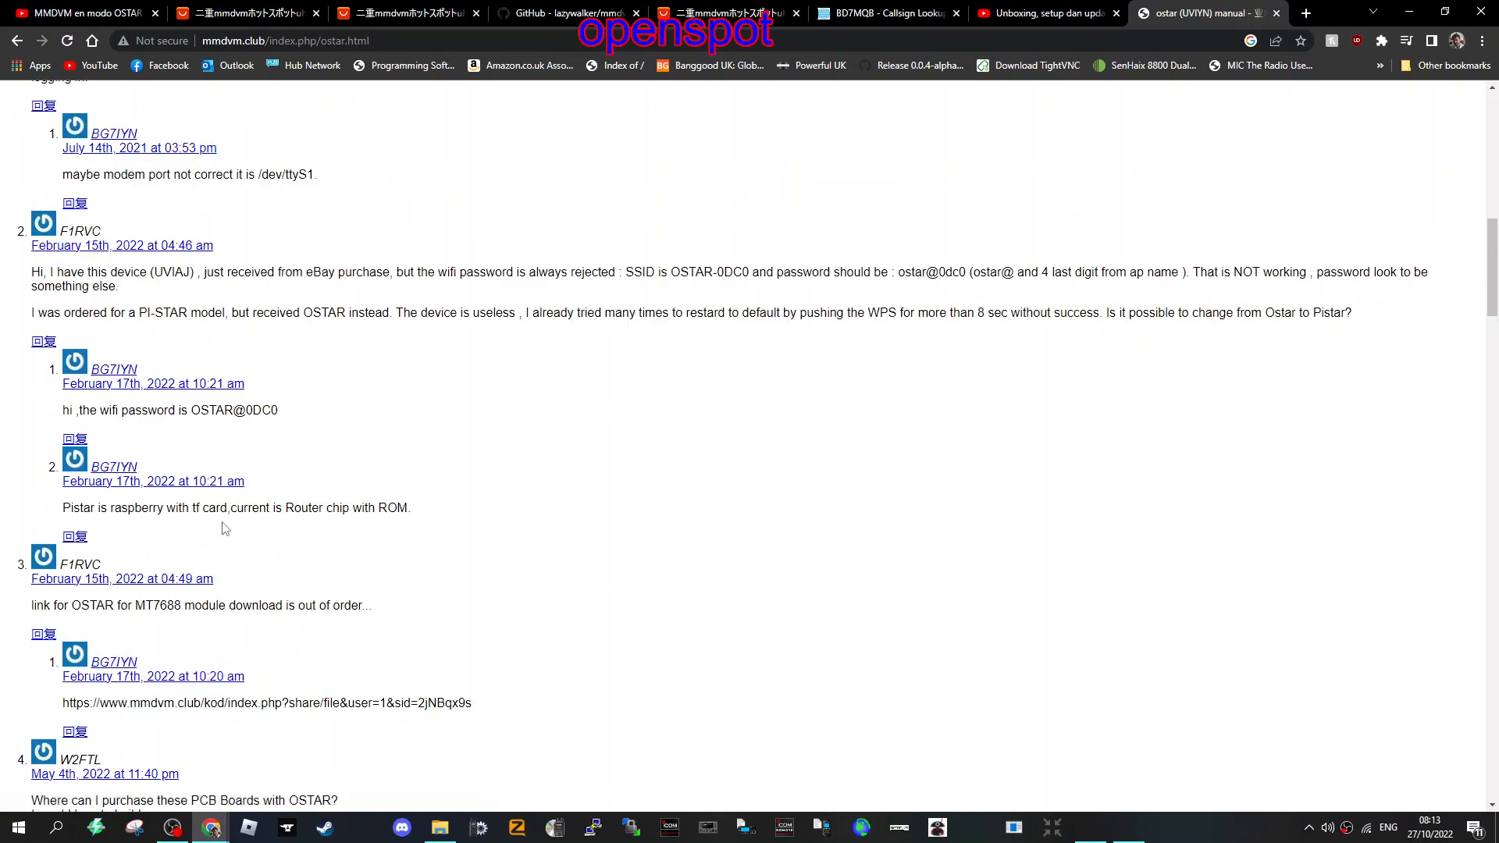
{"action": "mouse_move", "coordinate": [483, 536]}
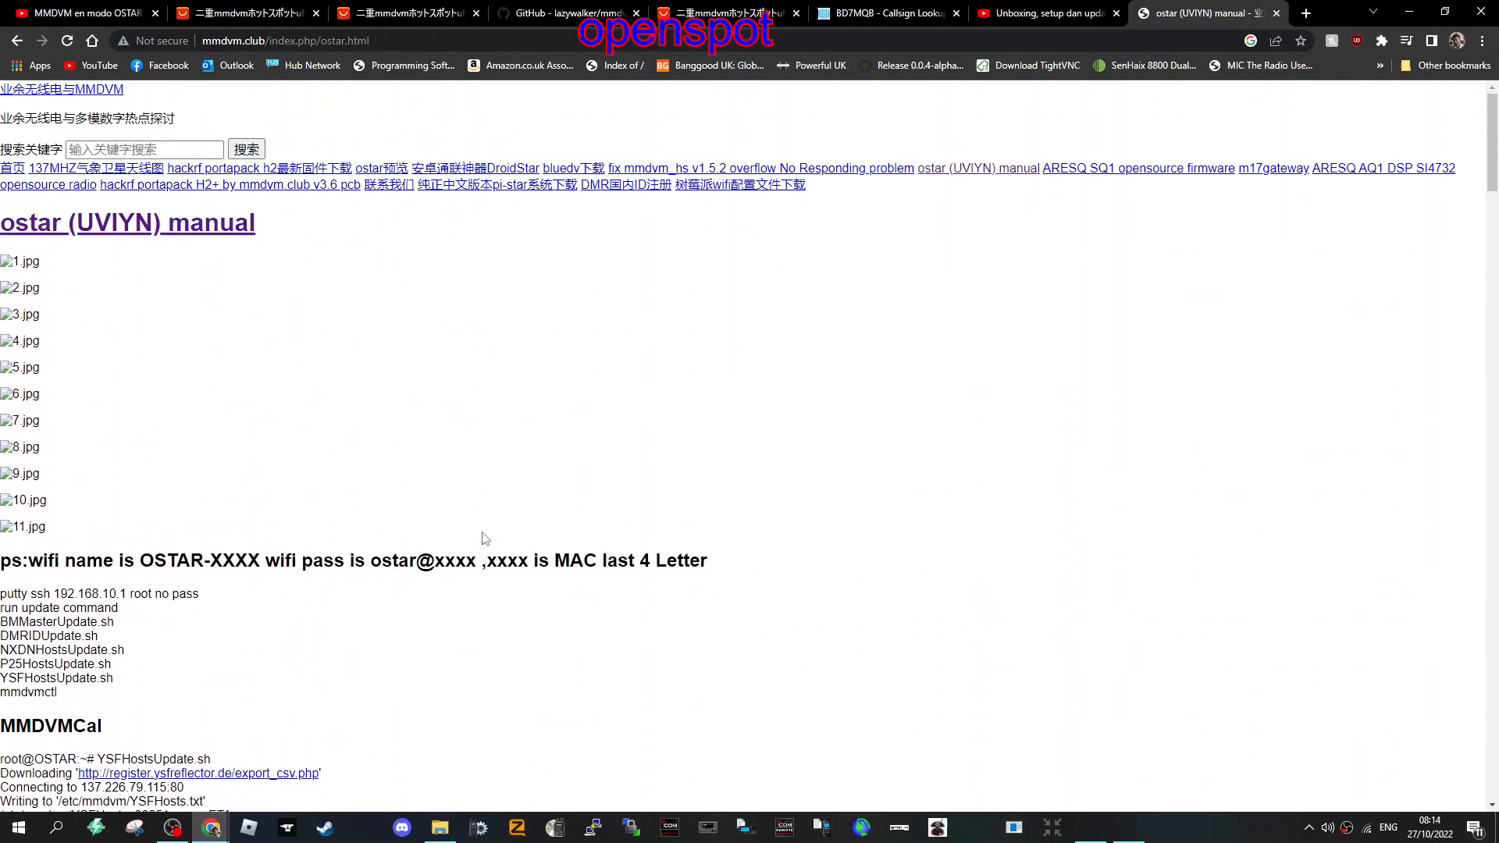
{"action": "scroll", "scroll_direction": "down", "scroll_amount": 3}
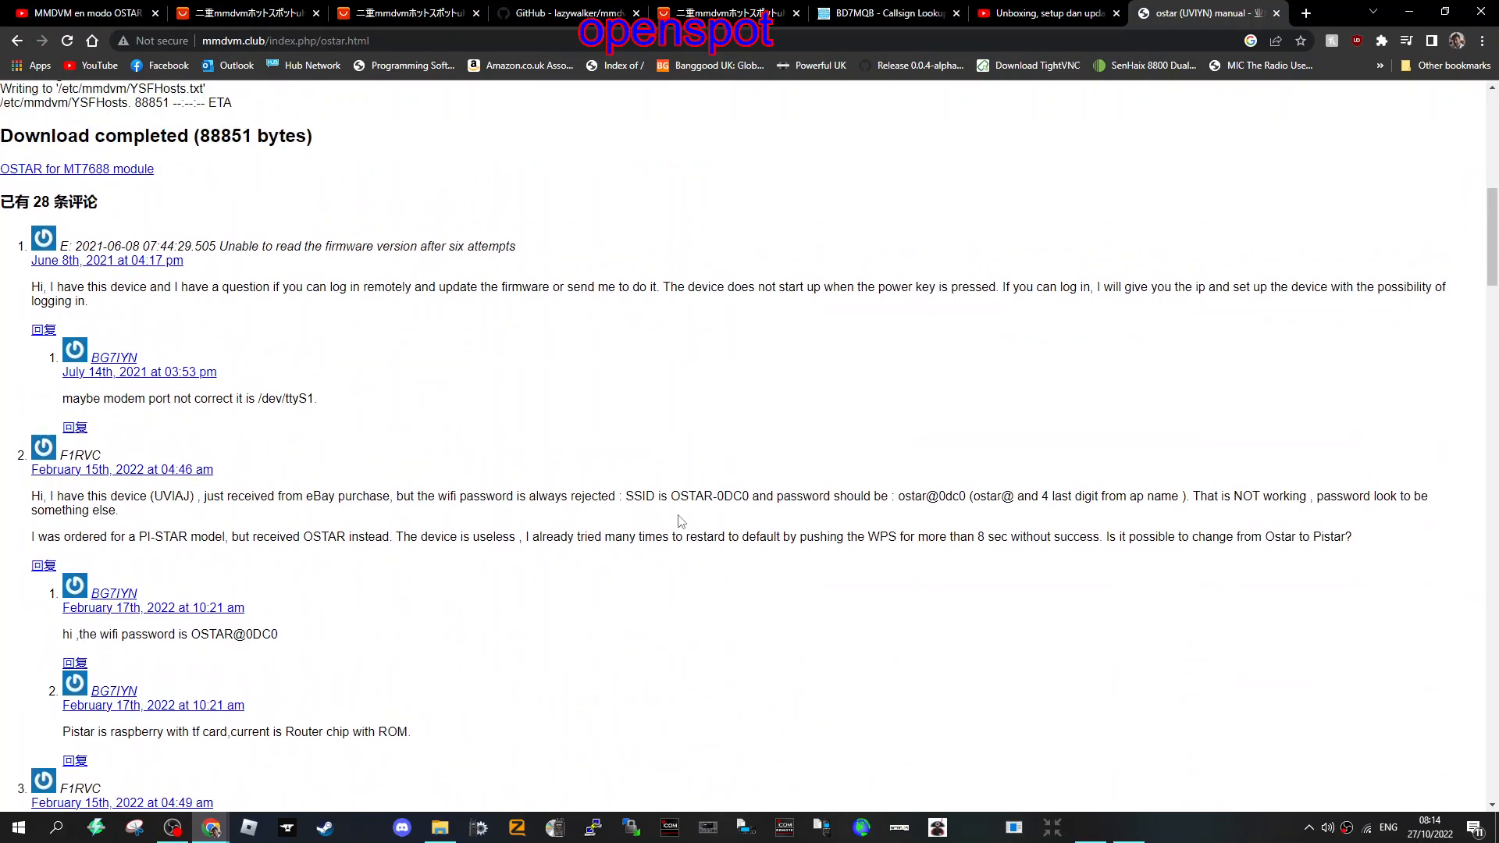
Step: View the Spadger listing and YouTube video, then return to the Wishcolor tutorial's root login step
{"action": "left_click", "coordinate": [386, 12]}
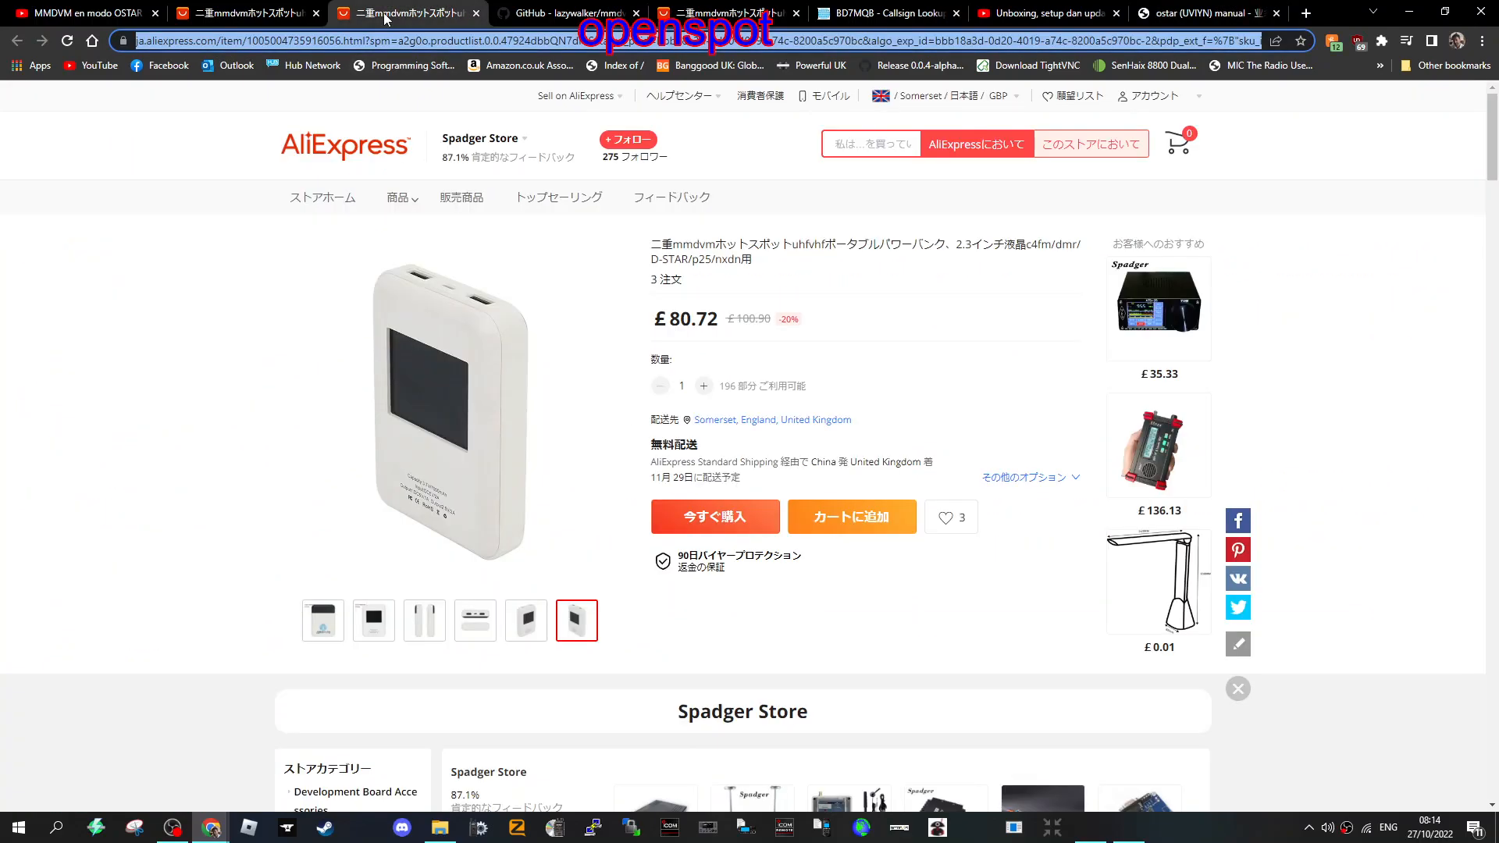
{"action": "mouse_move", "coordinate": [22, 398]}
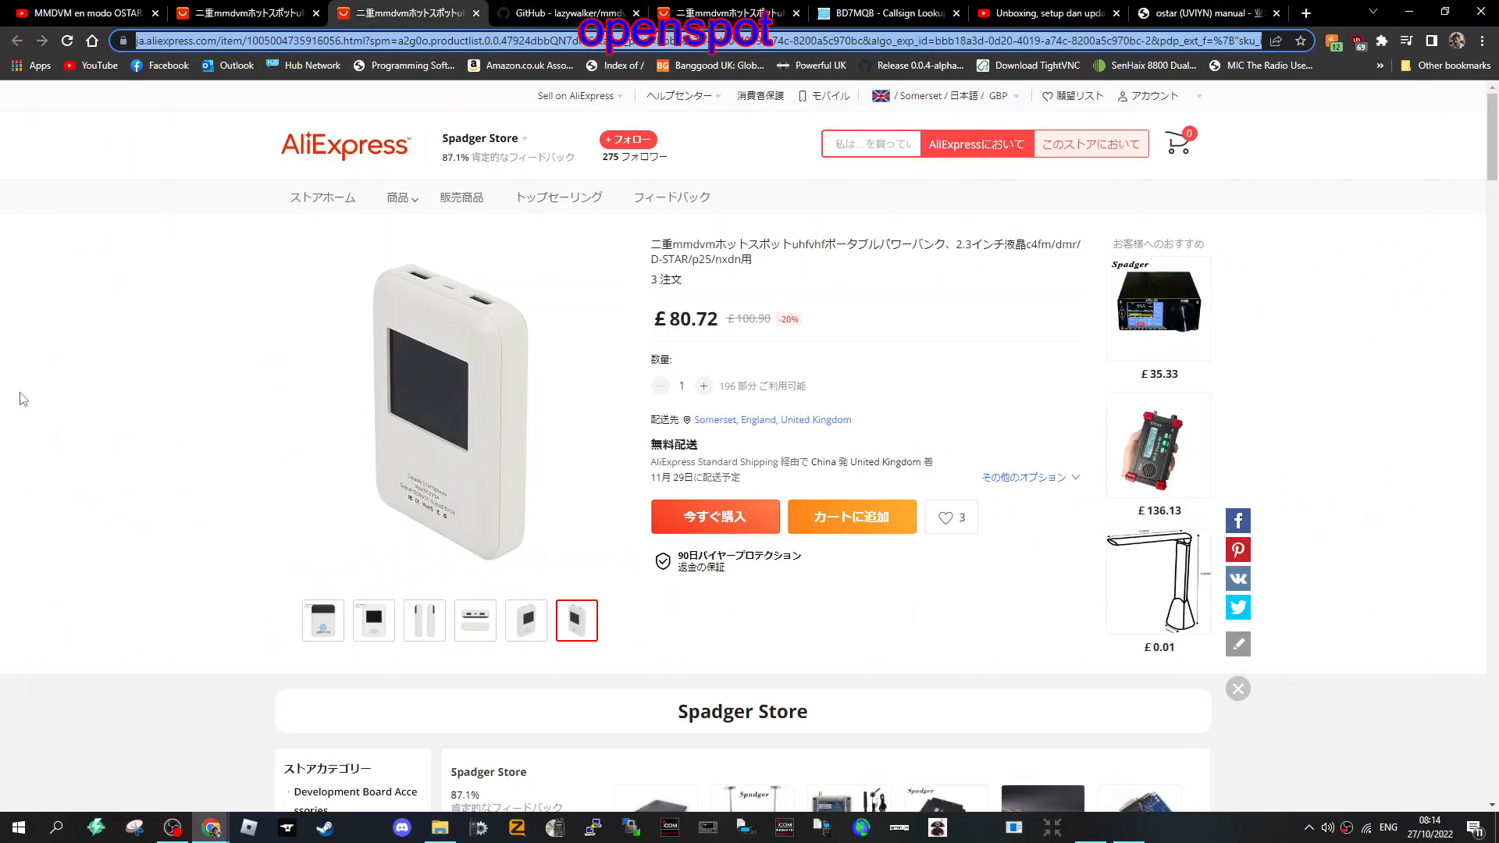
{"action": "left_click", "coordinate": [70, 12]}
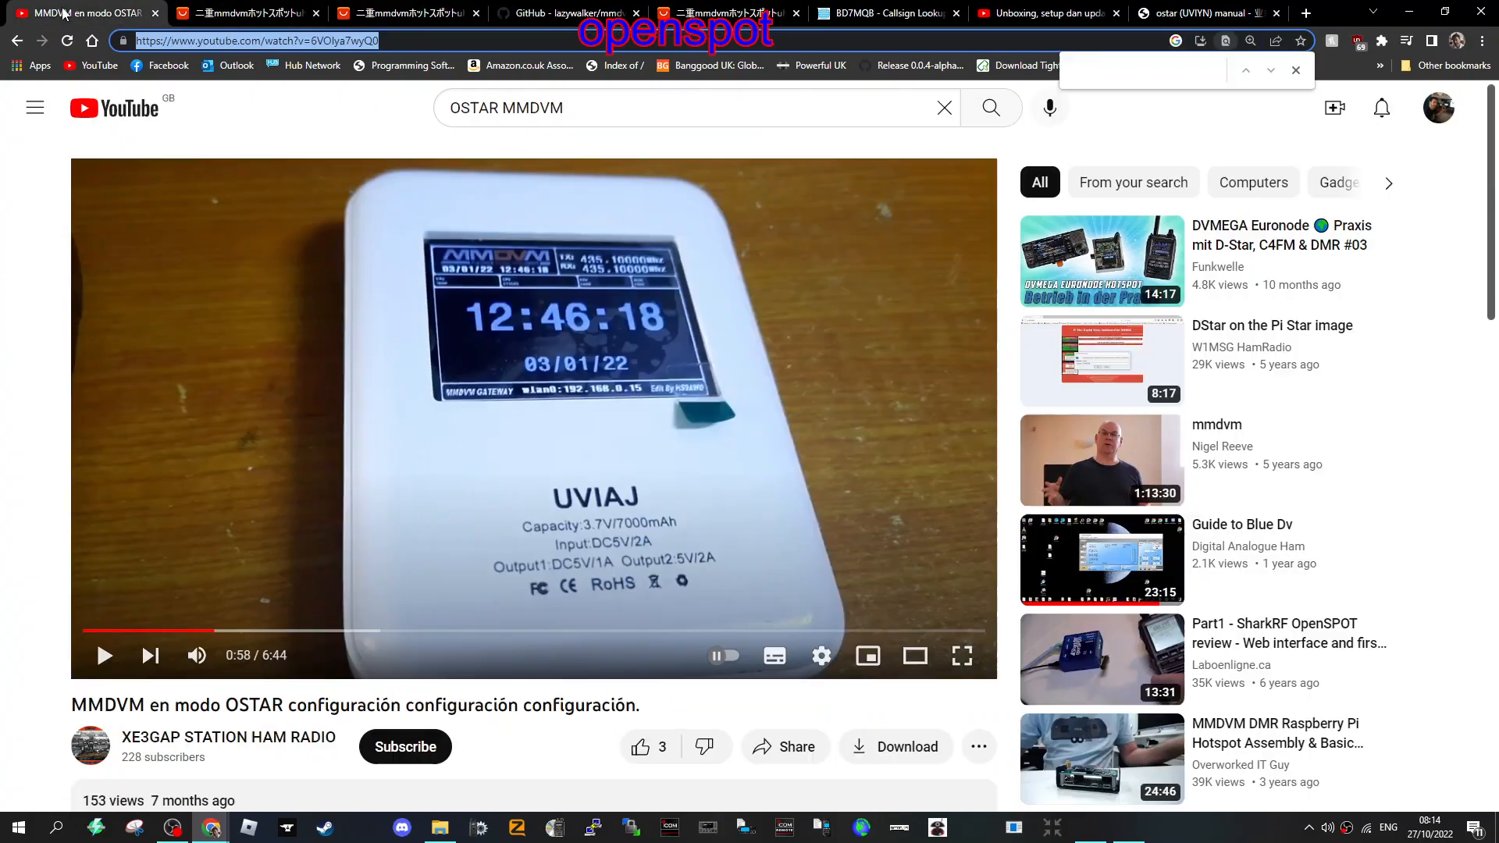
{"action": "mouse_move", "coordinate": [350, 398]}
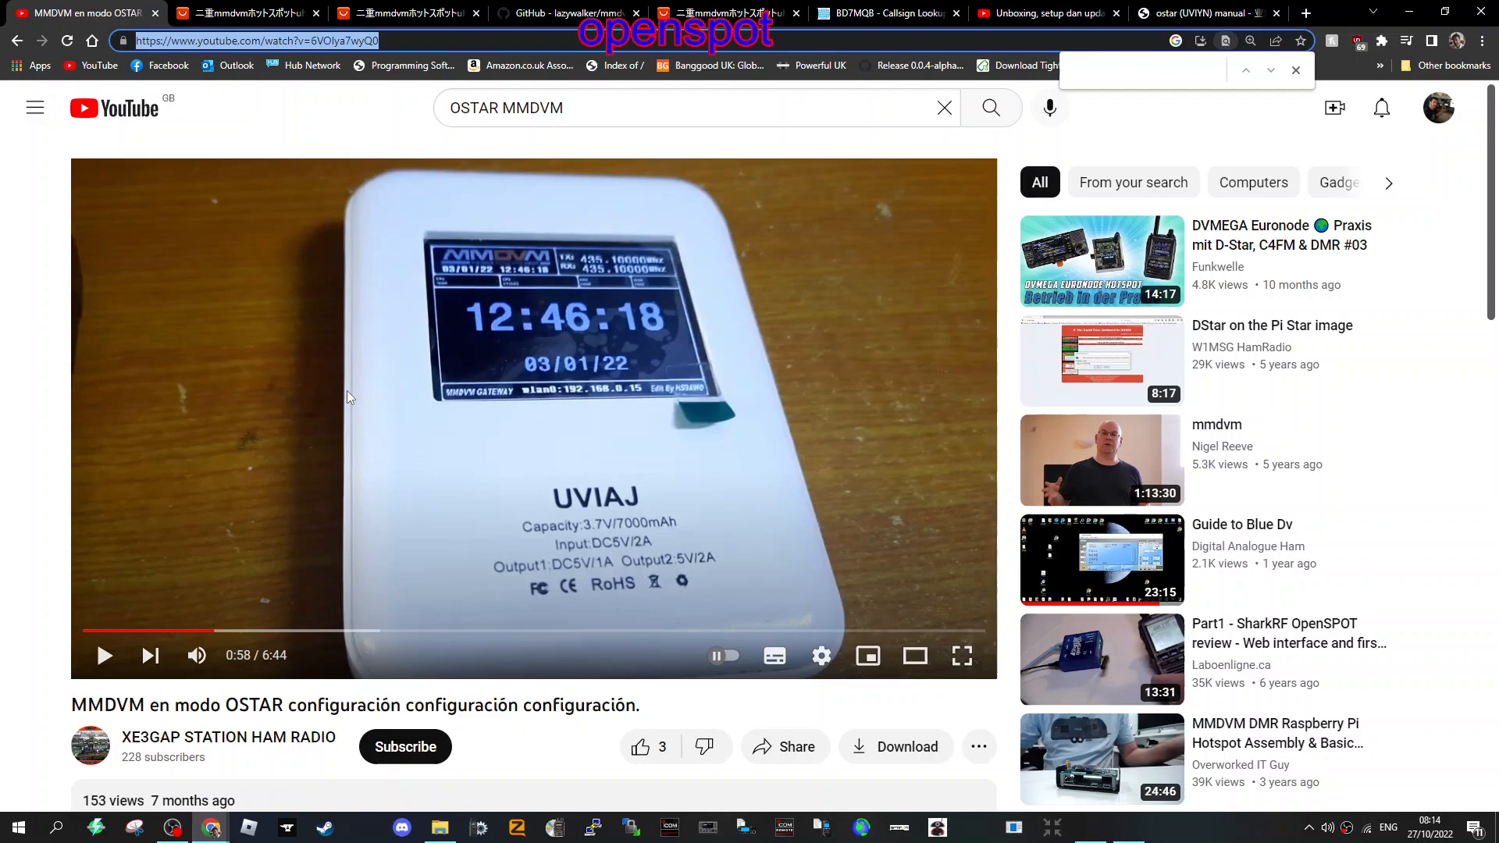
{"action": "mouse_move", "coordinate": [113, 384]}
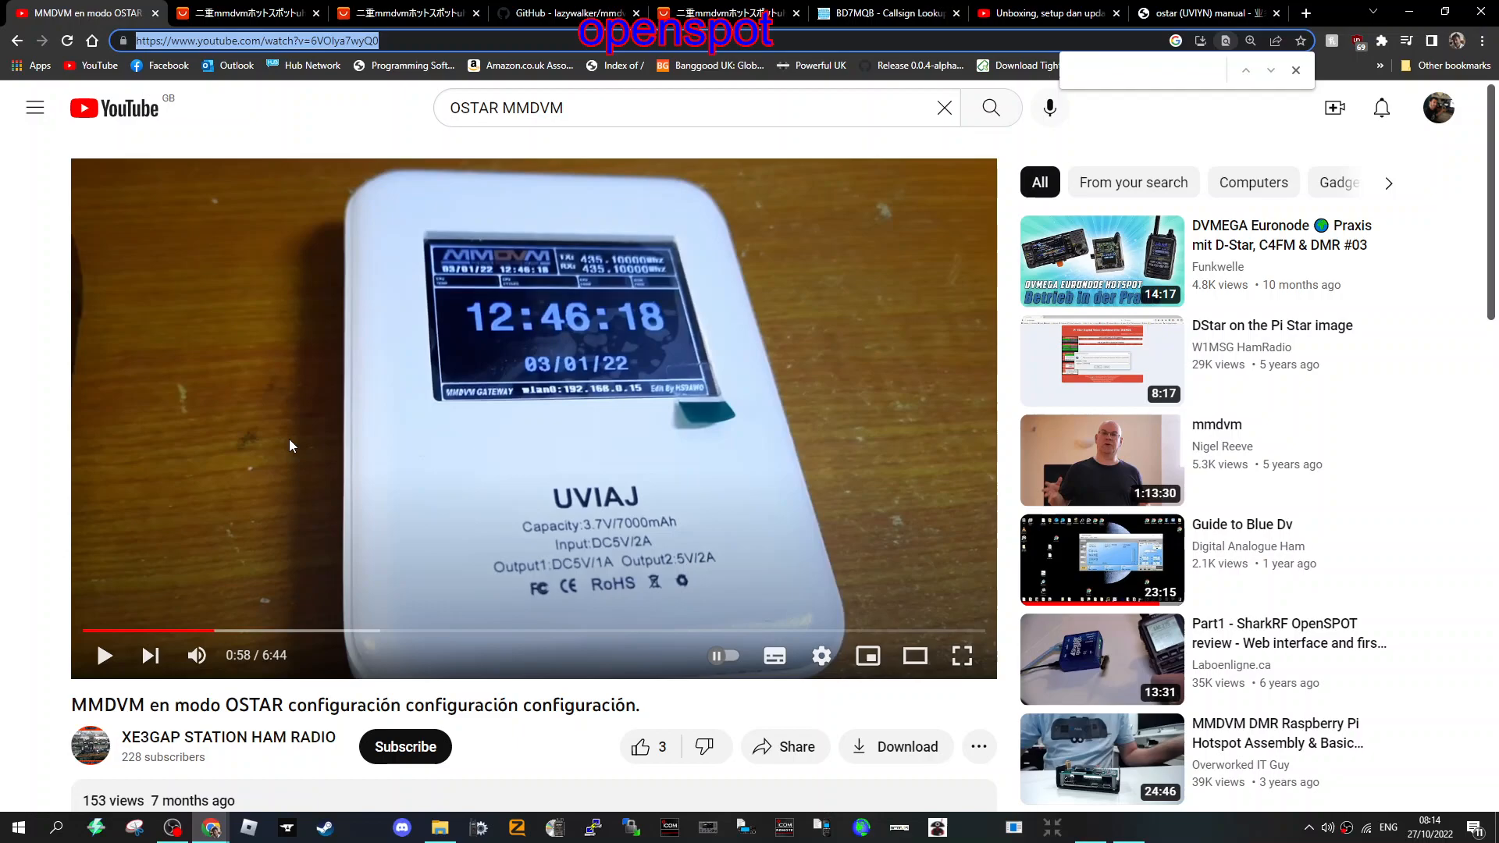
{"action": "mouse_move", "coordinate": [944, 245]}
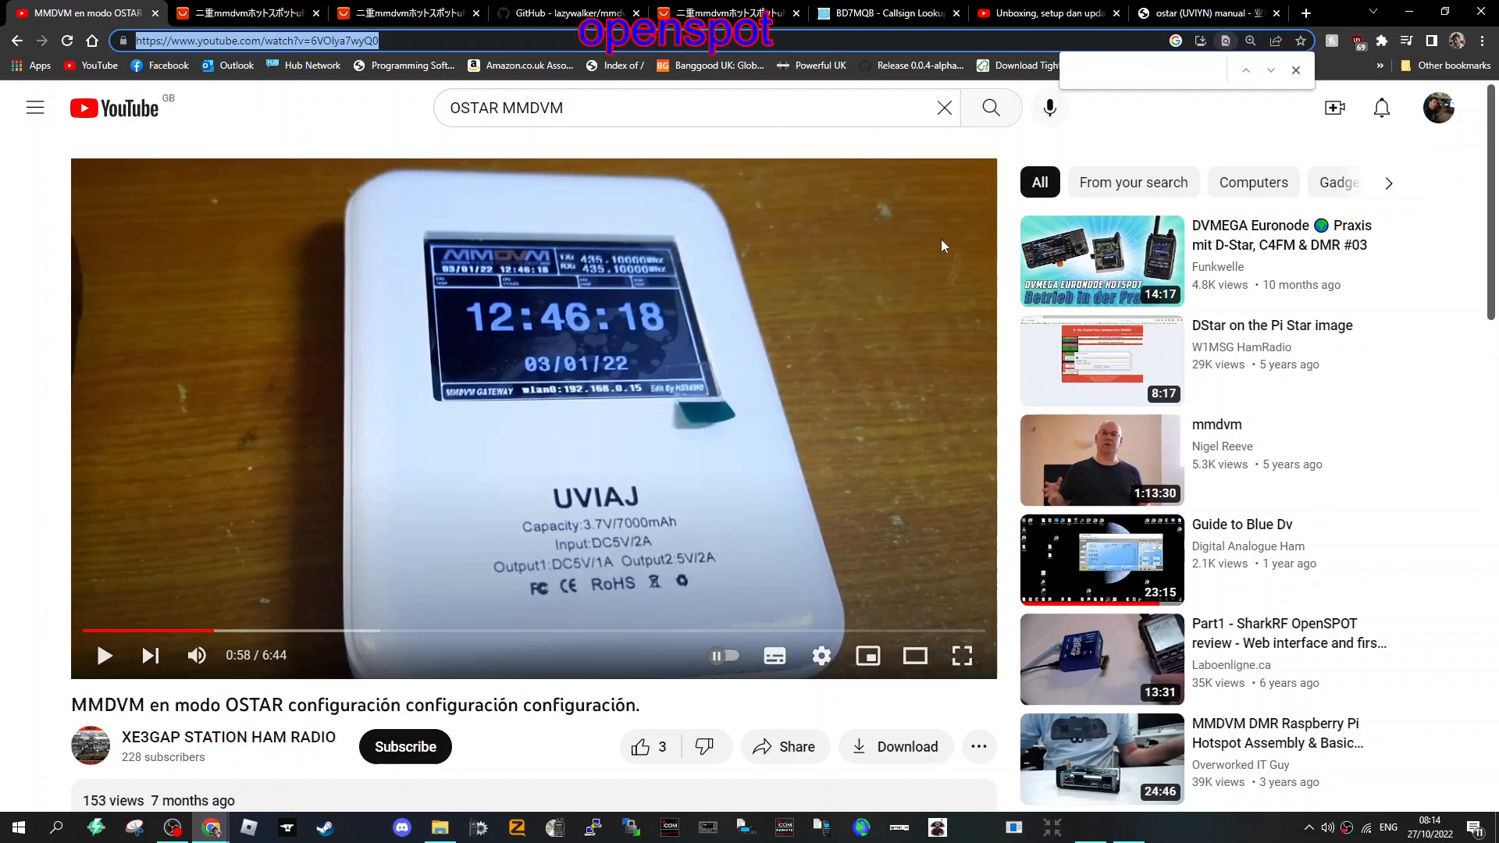
{"action": "left_click", "coordinate": [235, 13]}
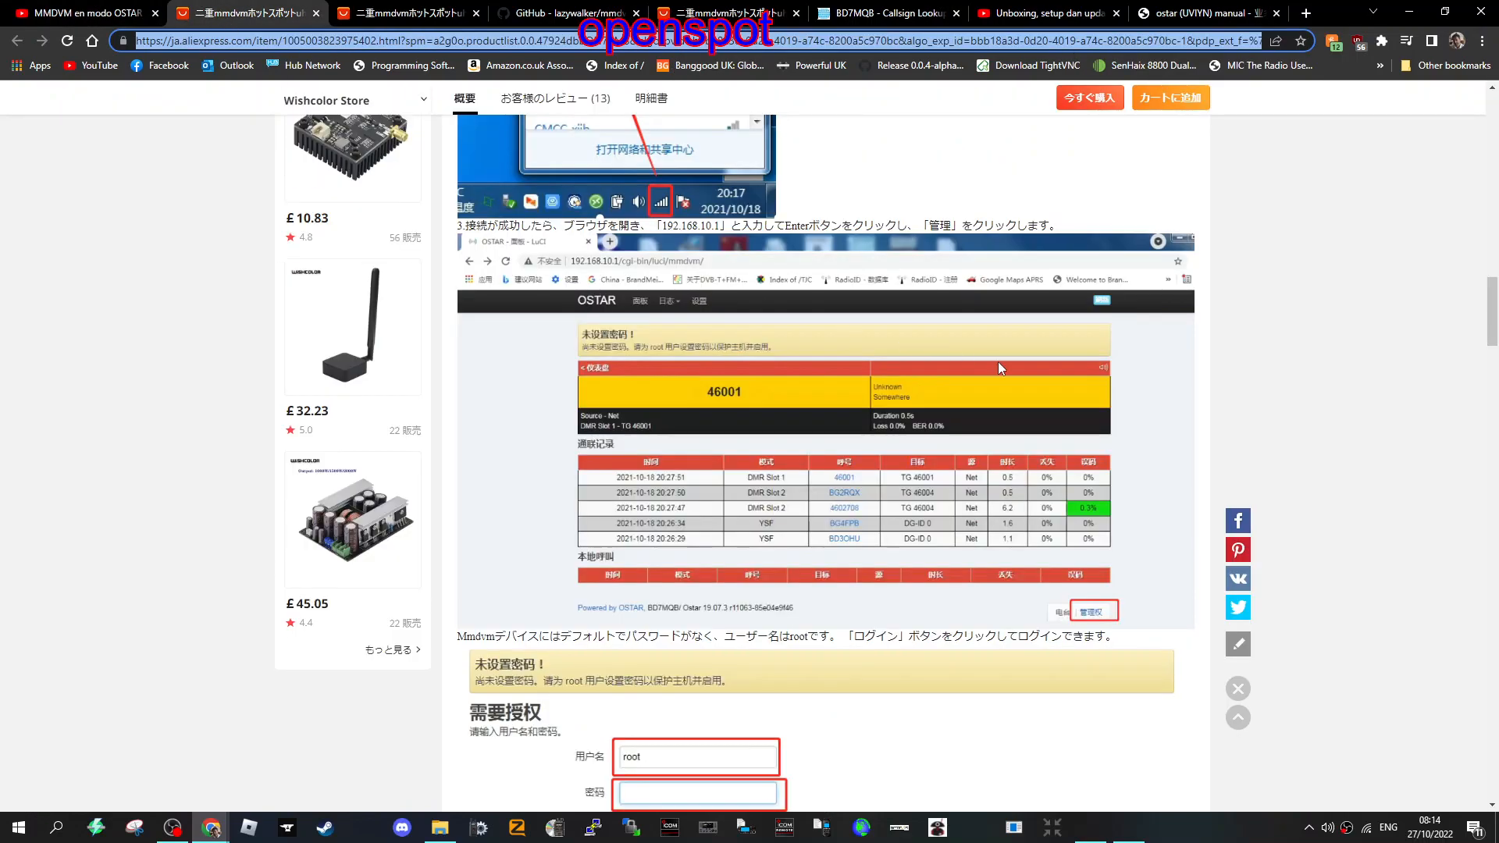